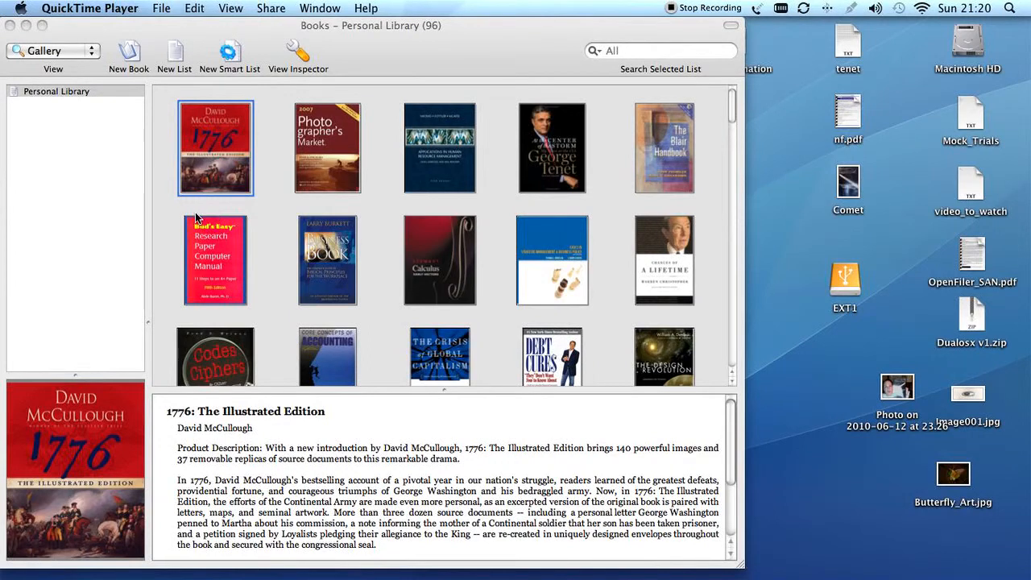
pyautogui.scroll(-3)
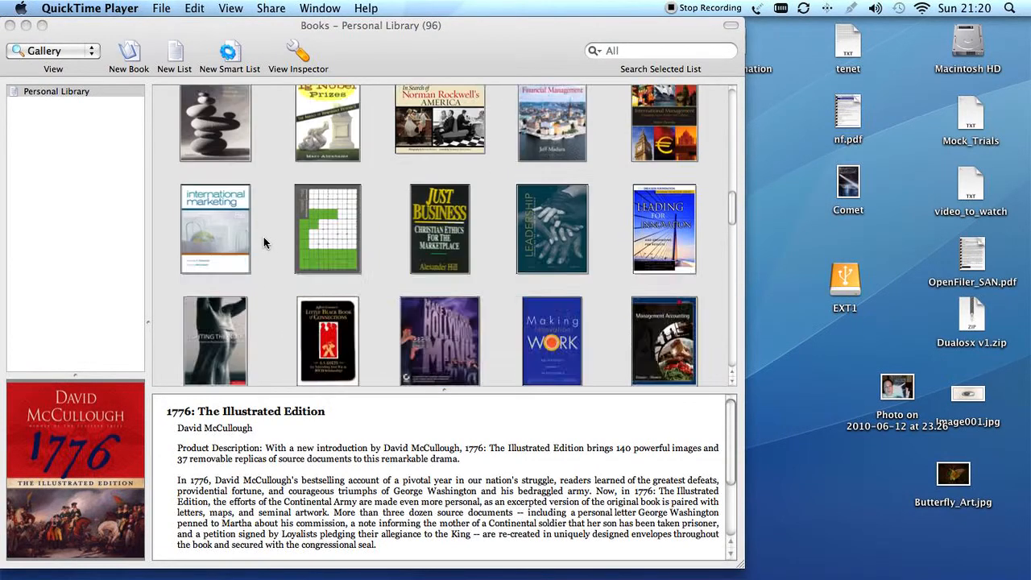
pyautogui.scroll(-3)
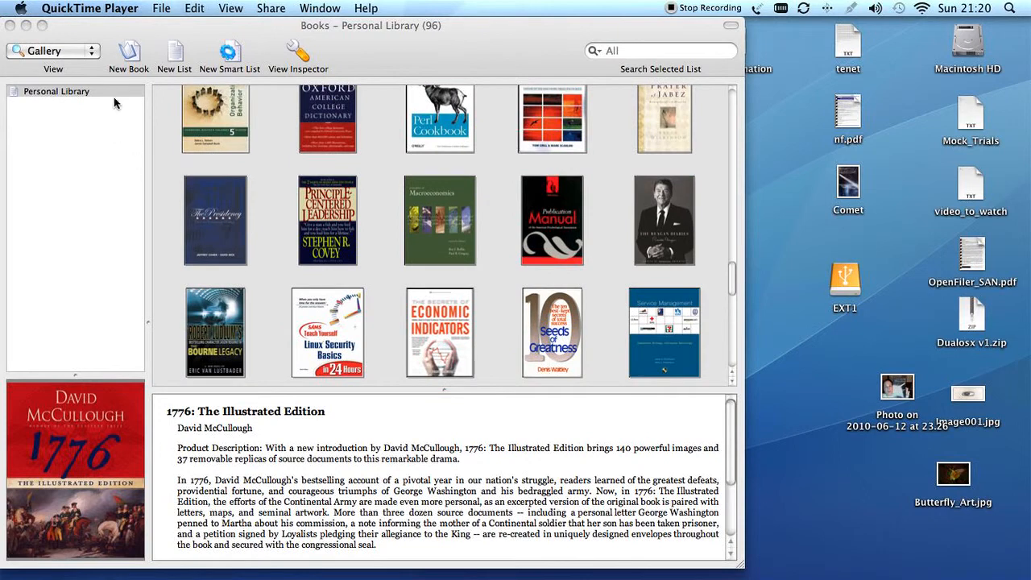
pyautogui.scroll(-3)
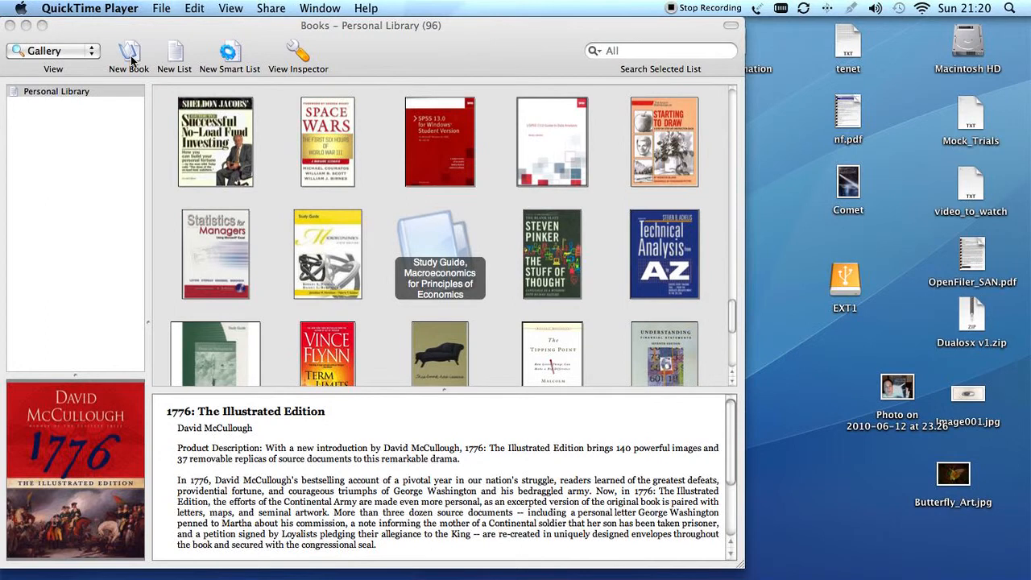
pyautogui.click(129, 52)
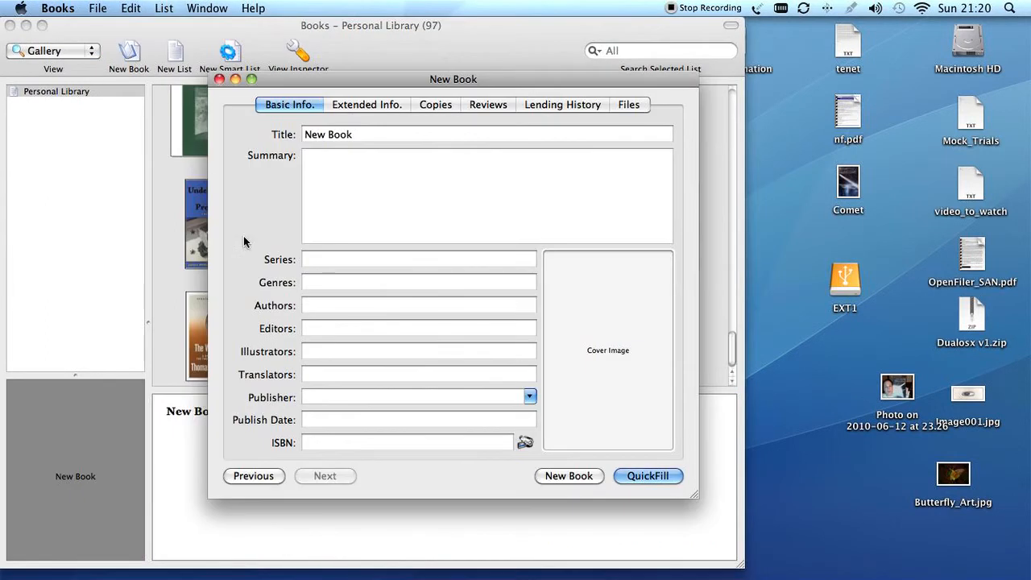
pyautogui.moveTo(528, 450)
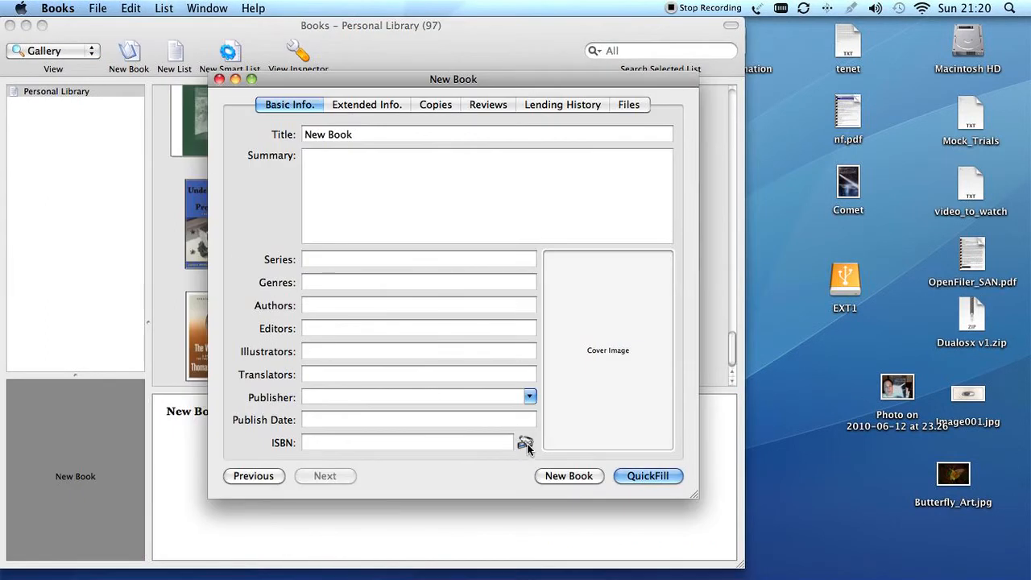
pyautogui.click(525, 444)
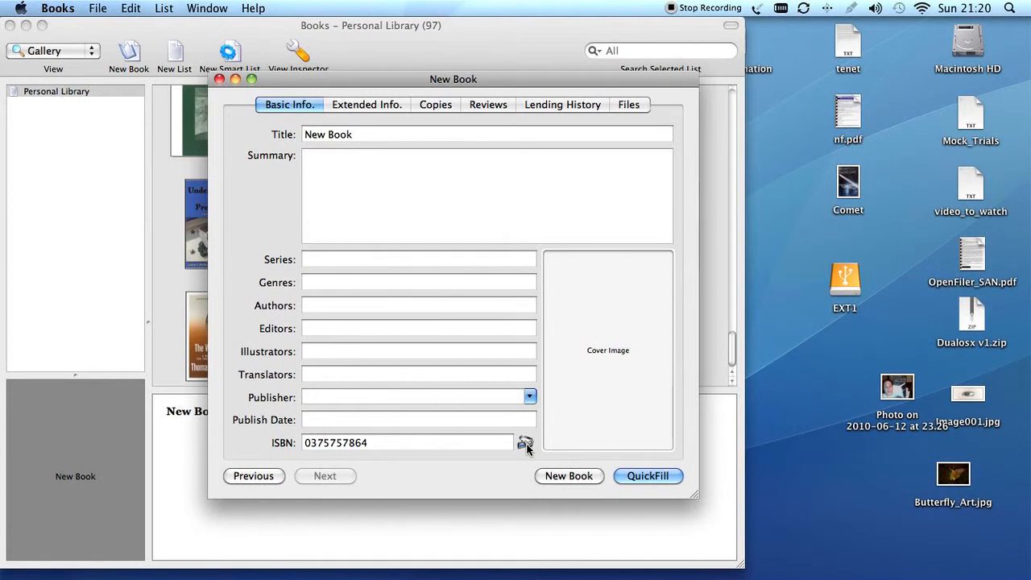
pyautogui.click(648, 476)
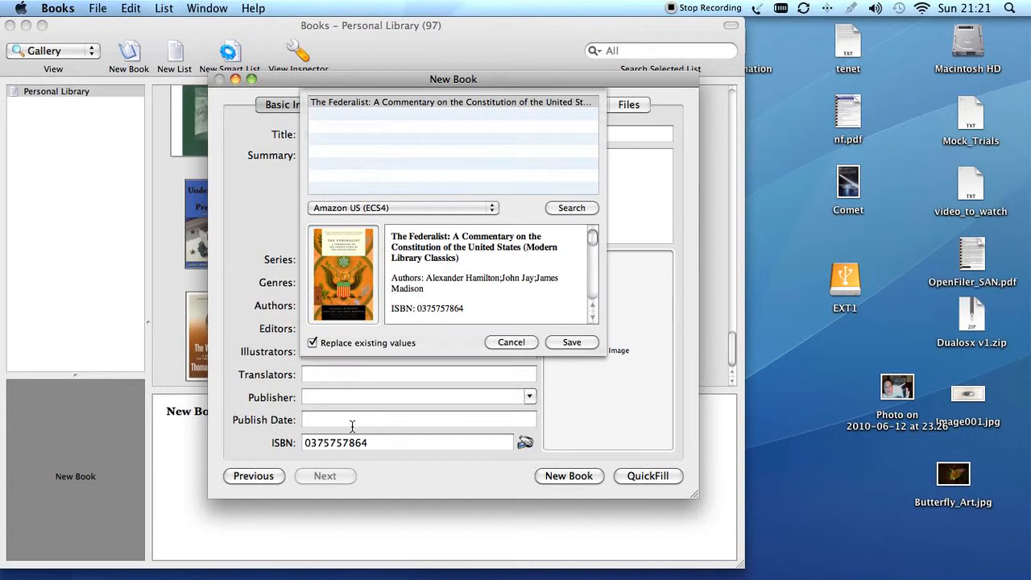
# Step: Accept the Amazon record so the entry gets The Federalist's title, summary, authors, Modern Library 2001 and cover
pyautogui.click(570, 342)
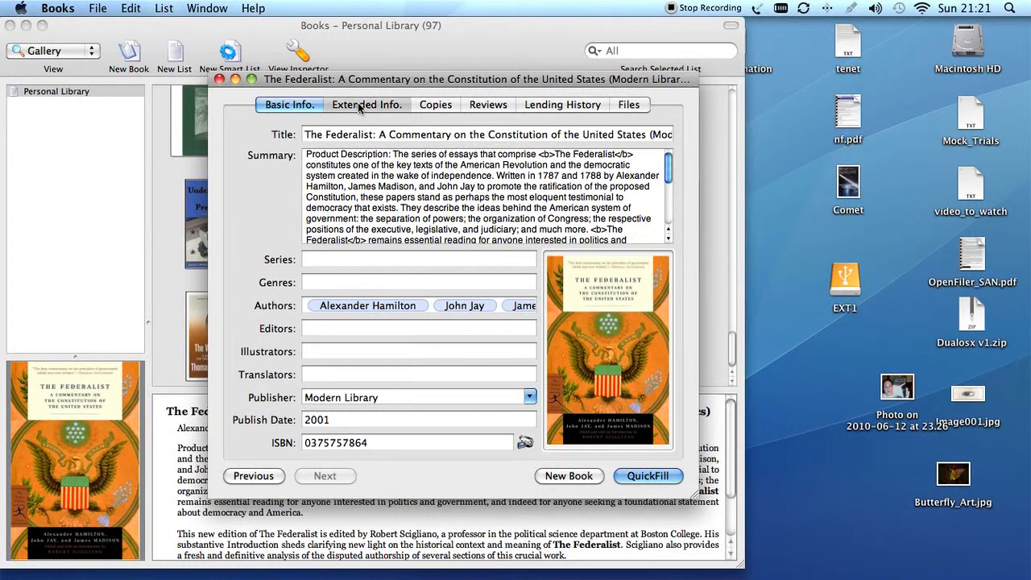
# Step: Review Extended Info (paperback, 688 pages, Dewey 342.73), Copies (Bookshelf, Dan Darden), Reviews and Files
pyautogui.click(366, 103)
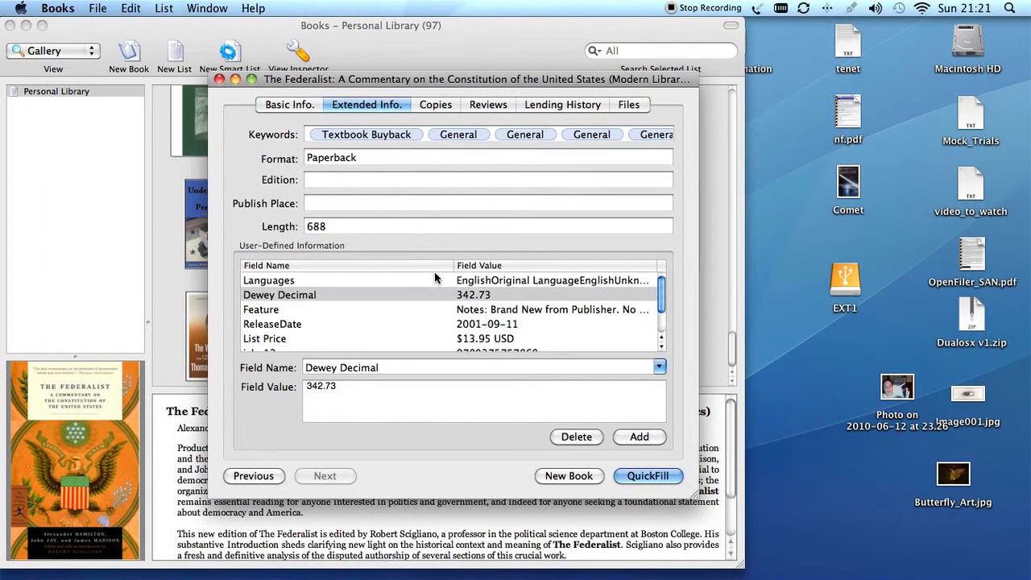
pyautogui.click(435, 103)
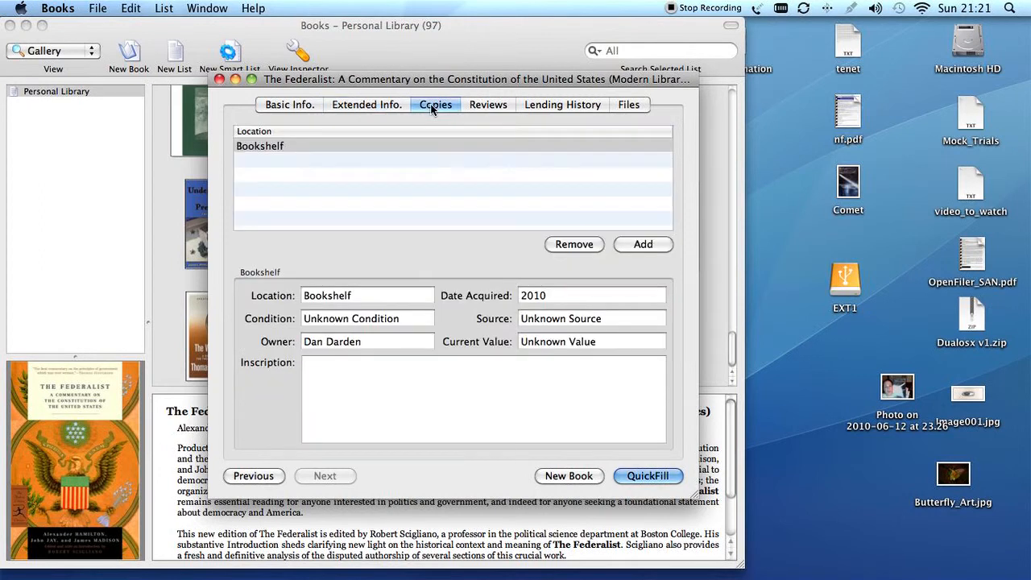
pyautogui.click(367, 105)
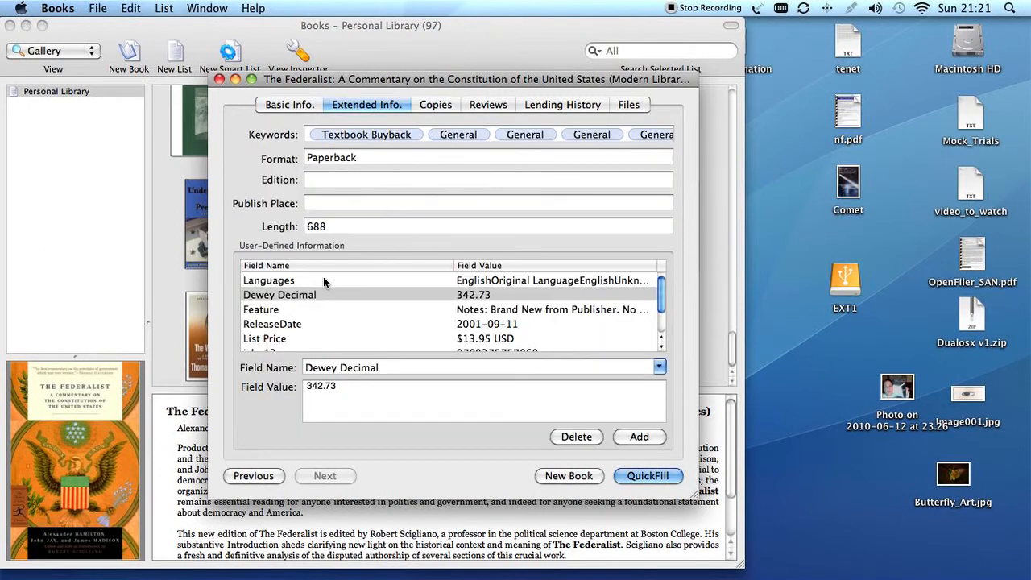
pyautogui.scroll(-3)
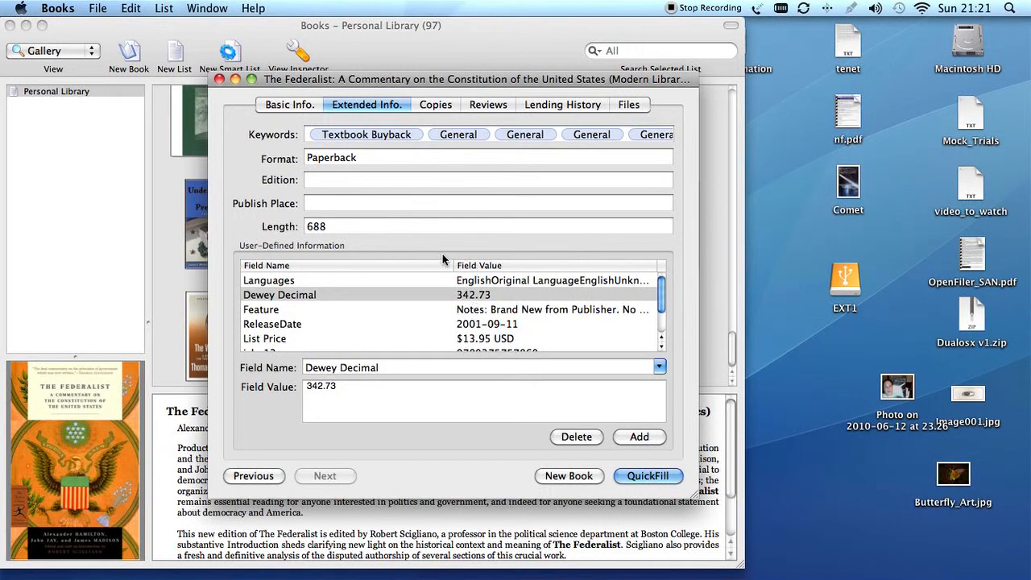
pyautogui.click(435, 103)
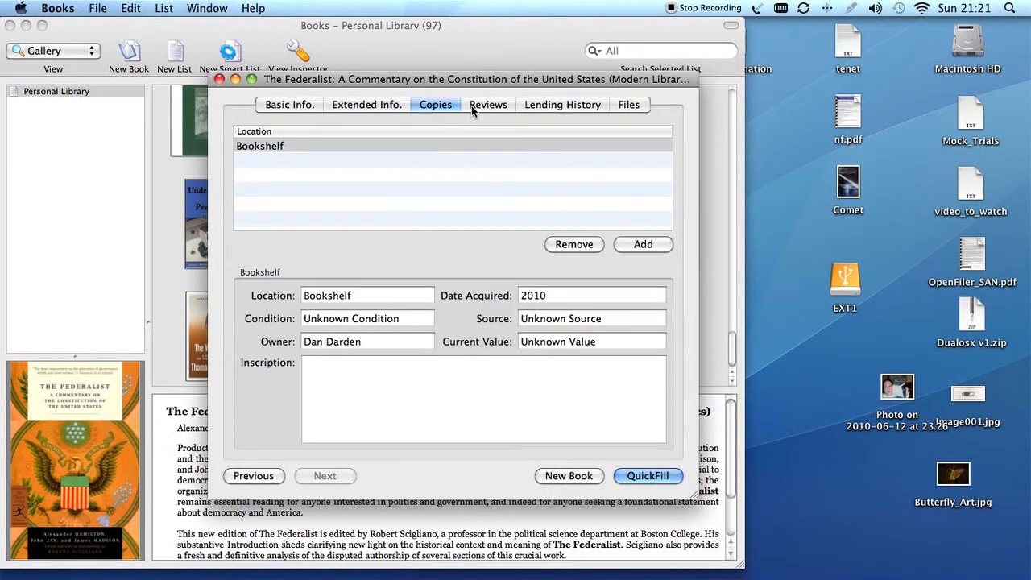
pyautogui.click(488, 103)
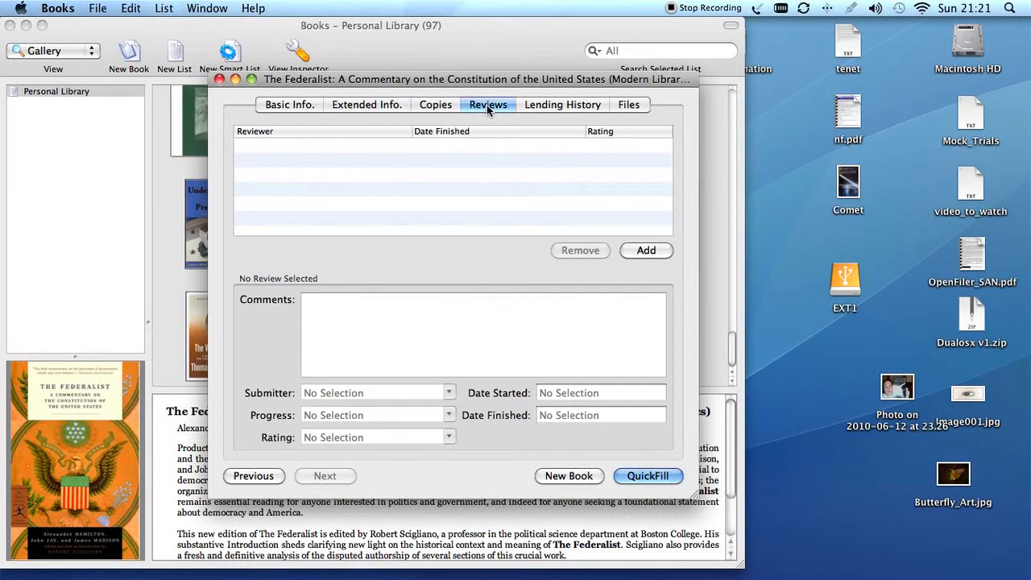
pyautogui.click(629, 103)
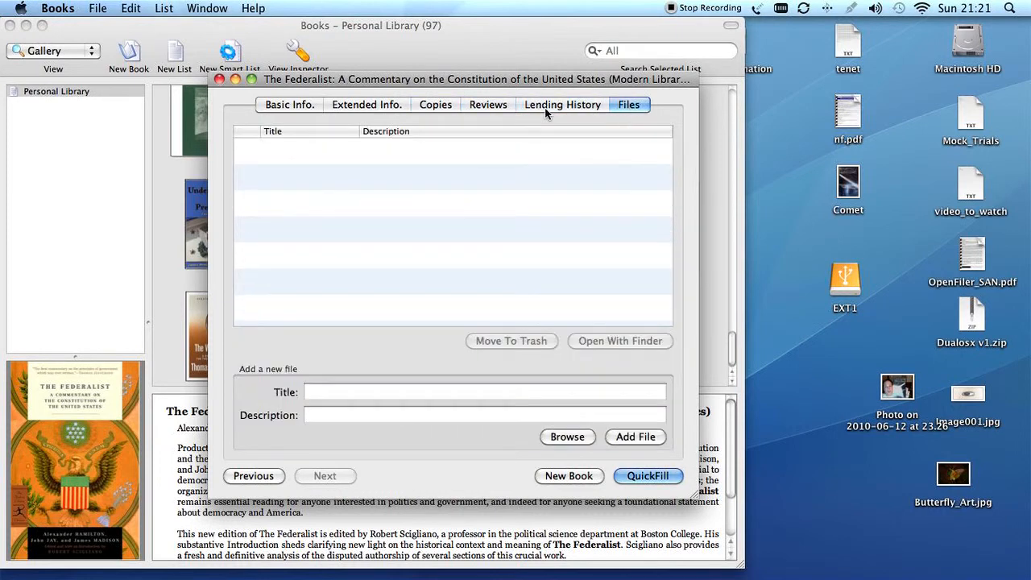
pyautogui.moveTo(438, 280)
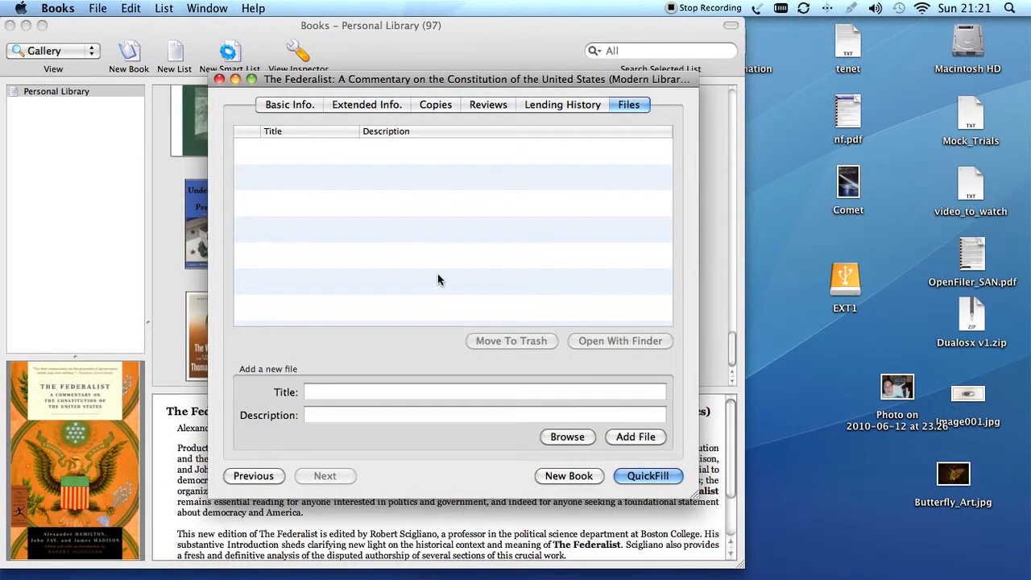
pyautogui.moveTo(319, 351)
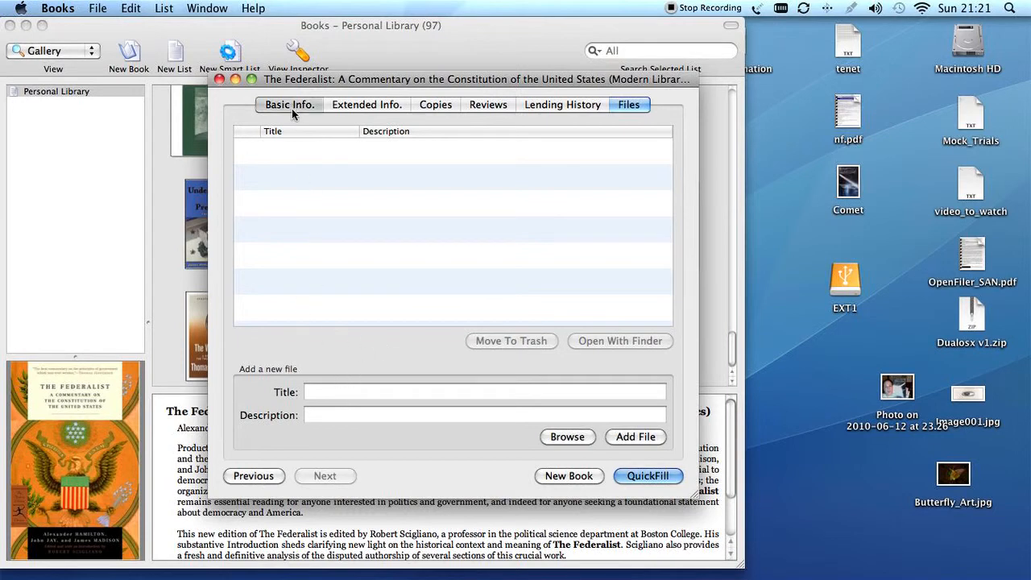
# Step: Close the details so The Federalist shows in the library gallery, then reopen its basic record
pyautogui.click(290, 104)
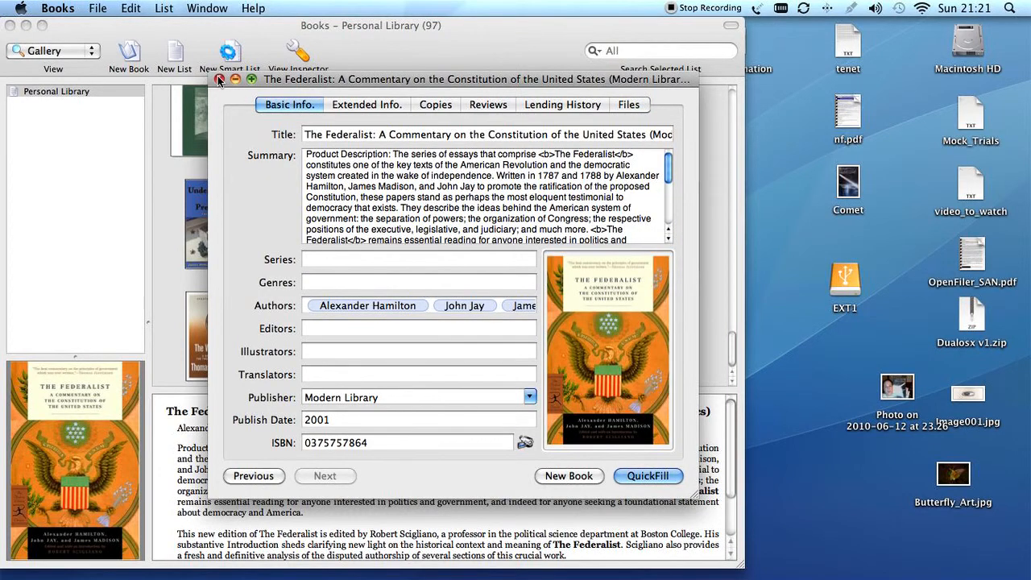
pyautogui.click(219, 79)
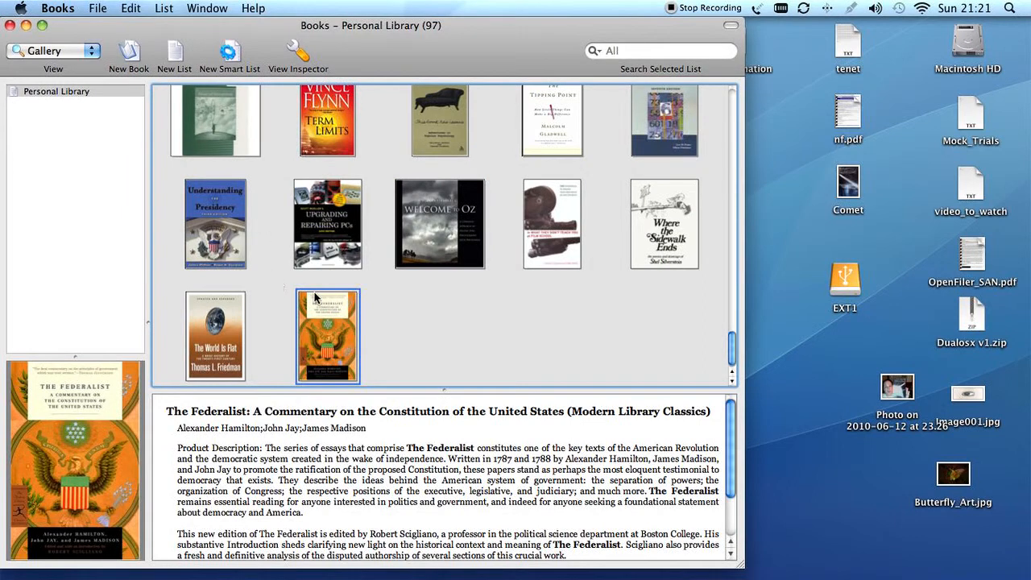
pyautogui.doubleClick(327, 336)
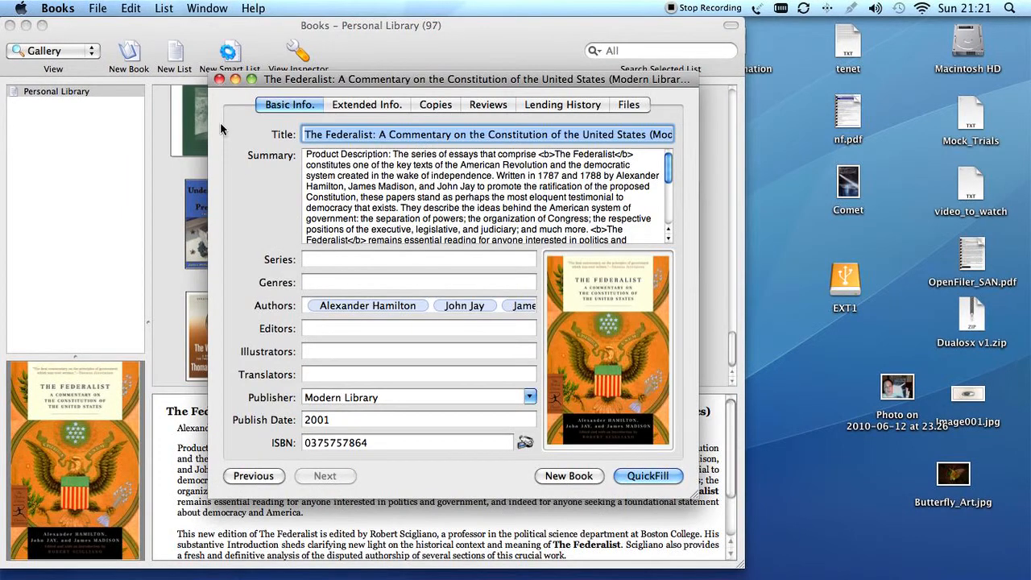